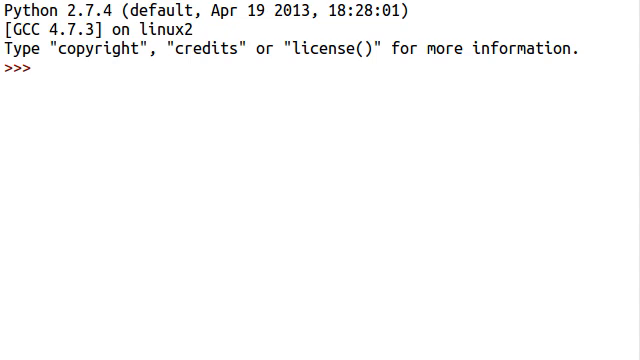
mouse_move(356, 100)
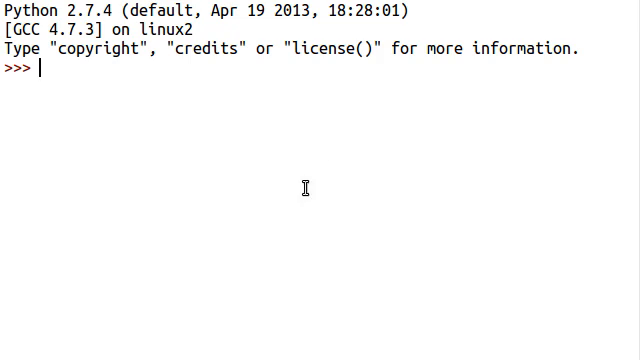
- Save the new empty script as main.py inside the gtk_endeavor folder
type("impor")
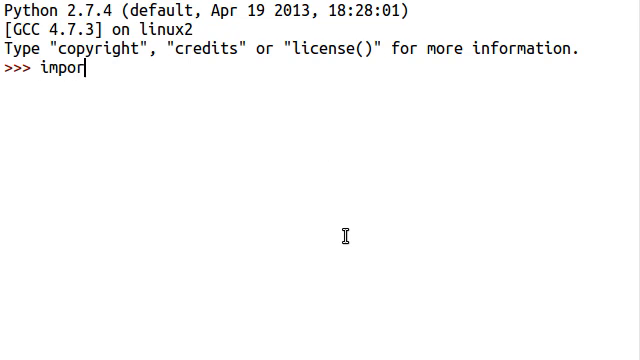
key("Return")
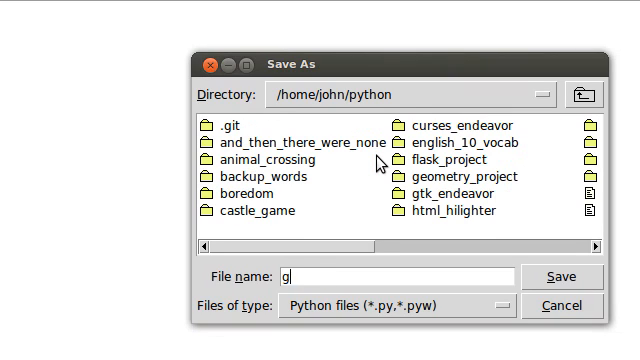
double_click(450, 192)
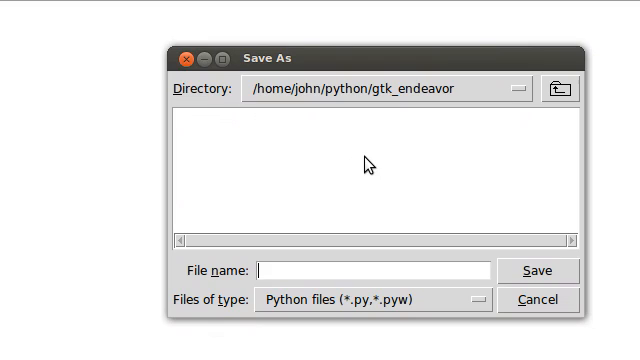
type("main.py")
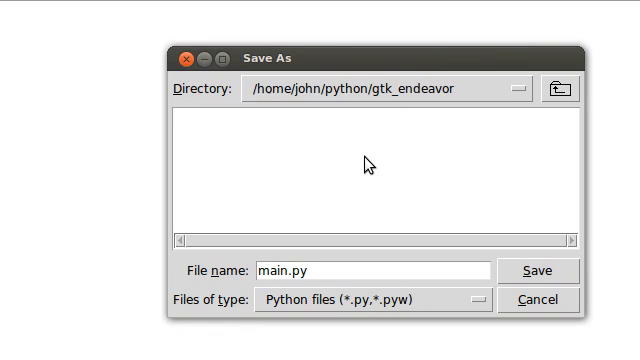
left_click(538, 272)
type("#!/usr/bin/en")
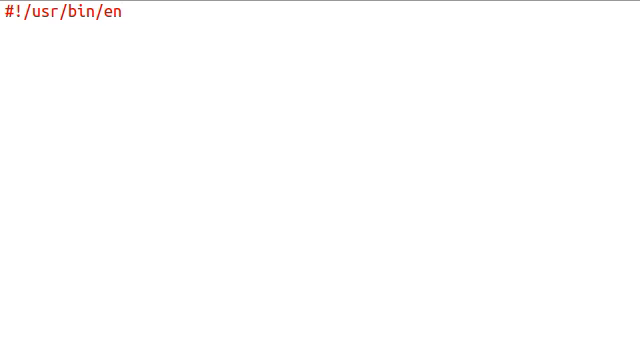
- Write the env python line and a Base class with an empty __init__(self) method
type("v pythio")
type("cla")
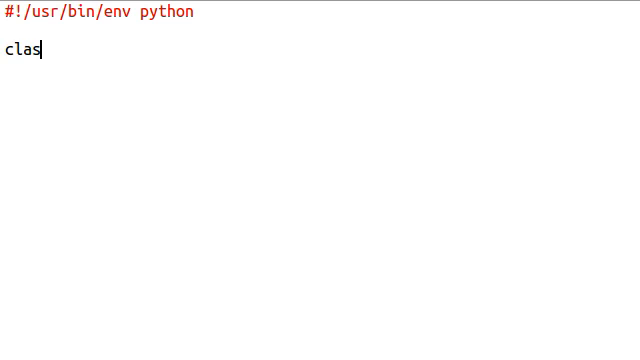
type("s Base: #{")
type("def")
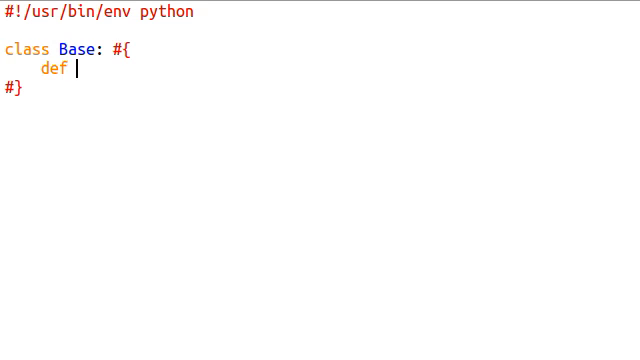
type("__init__( s")
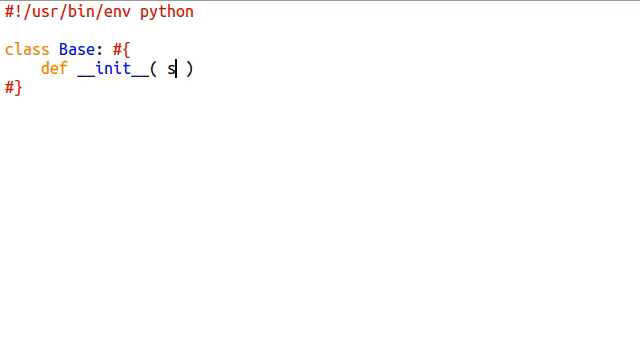
type("elf ): #{")
type("if")
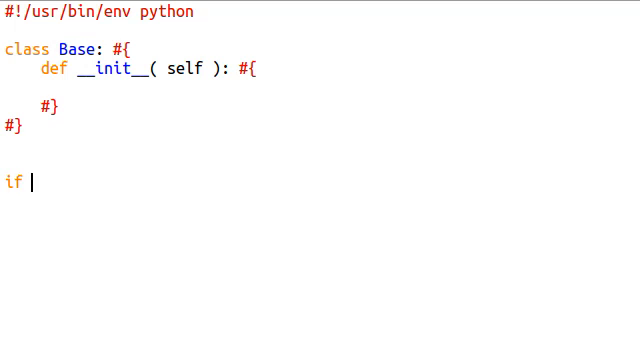
- Add an if __name__ == "__main__": guard that calls main();
type("( __name__ )")
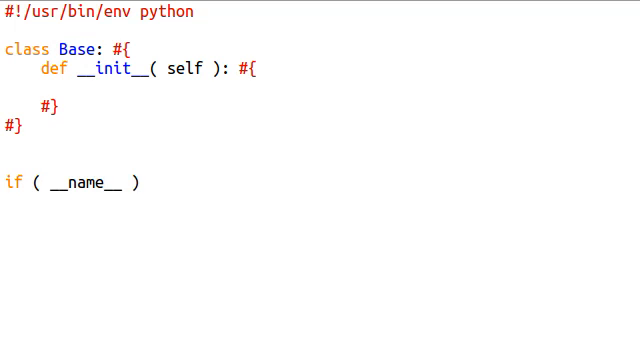
type("== \"__mai\"")
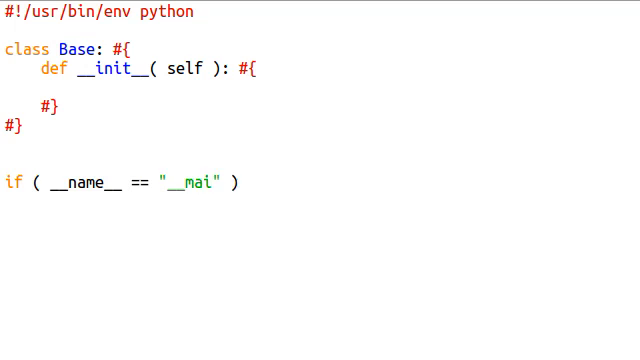
type("n__\" ): #{")
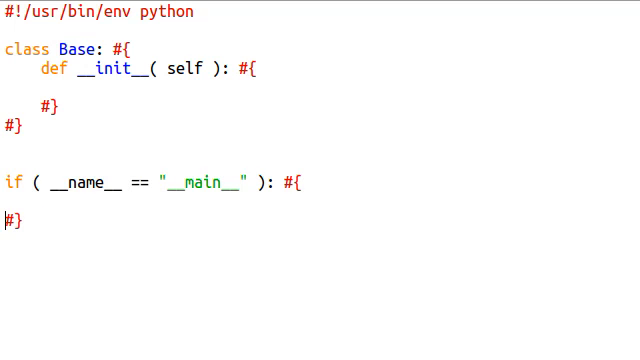
type("main()")
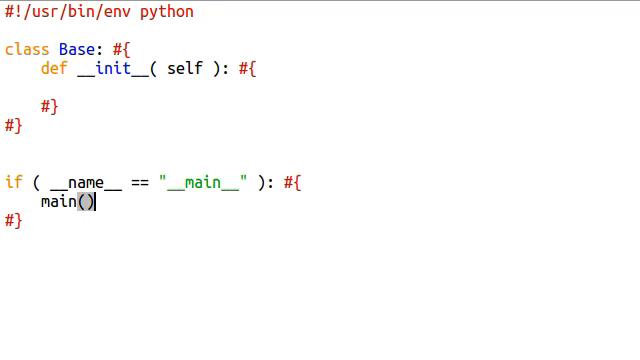
type(";")
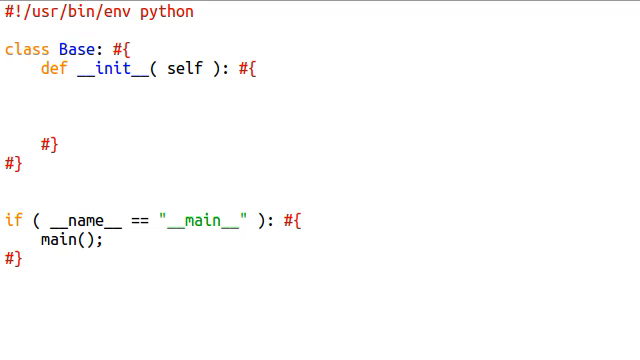
- Import gtk and begin a window = gtk. assignment inside __init__
type("import gtk;")
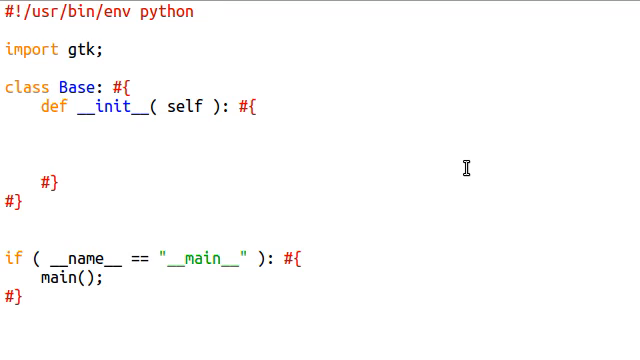
left_click(80, 140)
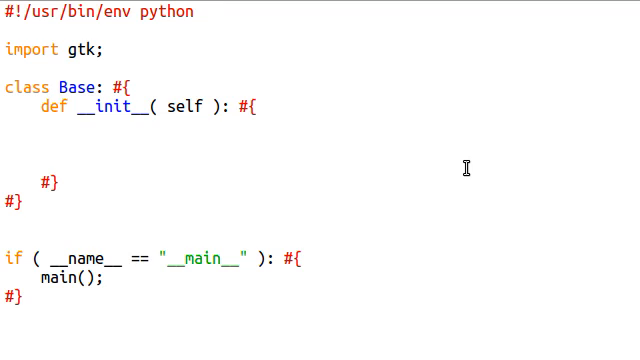
type("window")
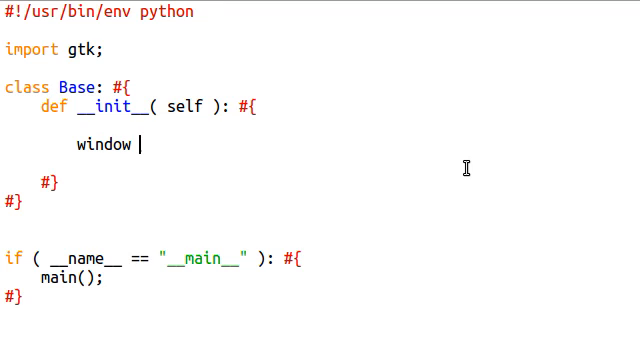
type("= gtk.")
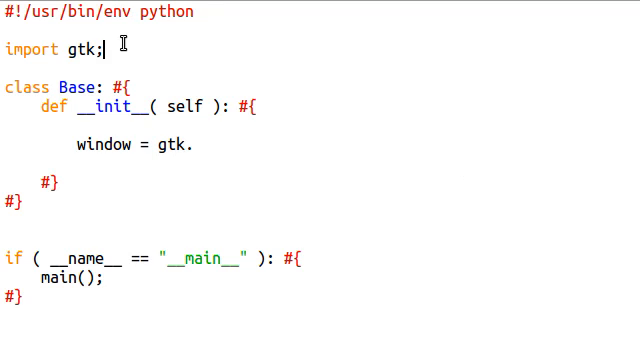
- Try a from gtk import * line, remove it again and select the gtk module name
type("from gtk")
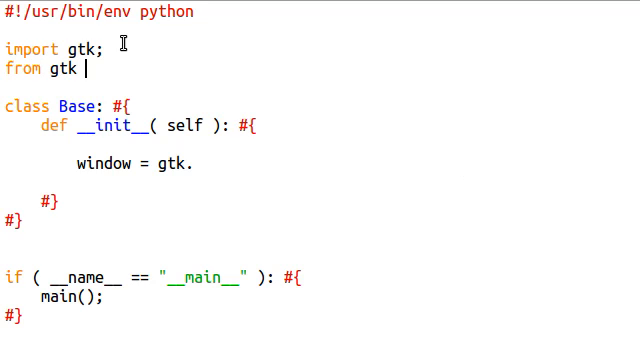
type("import *")
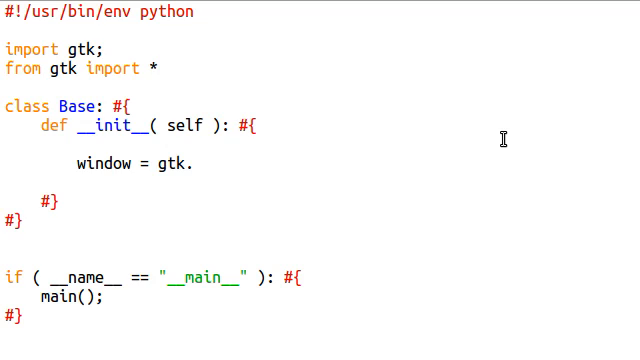
key("Delete")
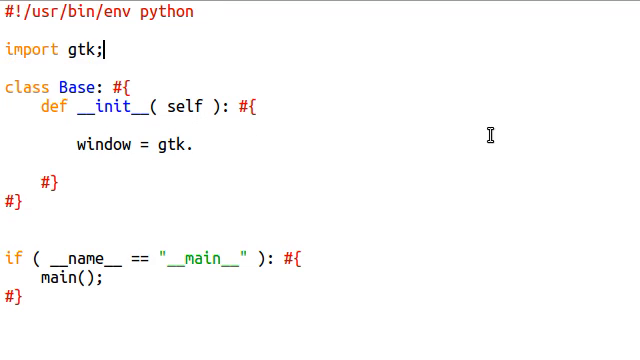
double_click(156, 144)
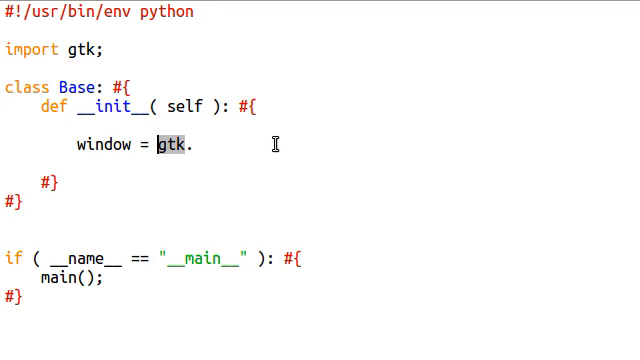
- Complete the assignment as window = gtk.Window( ) with a blank line below it
type("Window(")
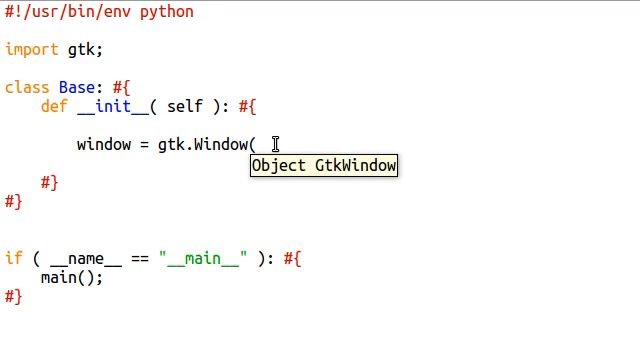
type(");")
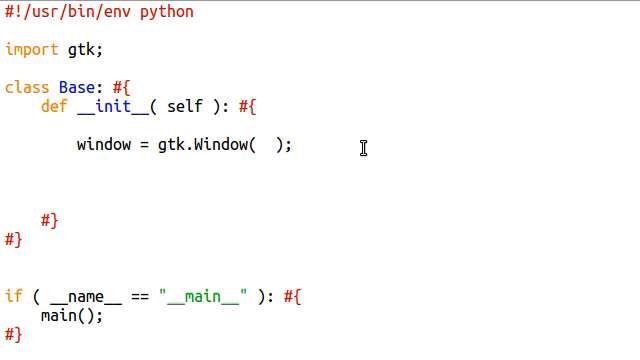
left_click(80, 184)
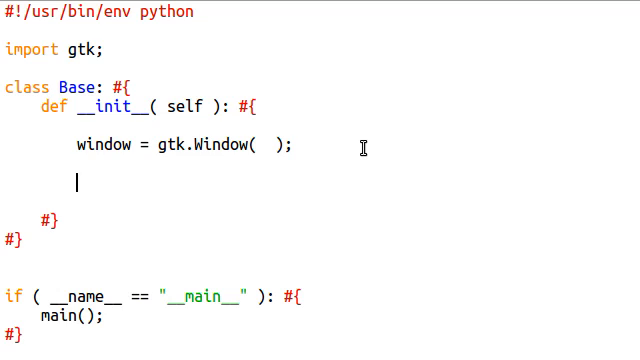
- Add window.show(); and gtk.main(); lines after the window assignment
type("window.show();")
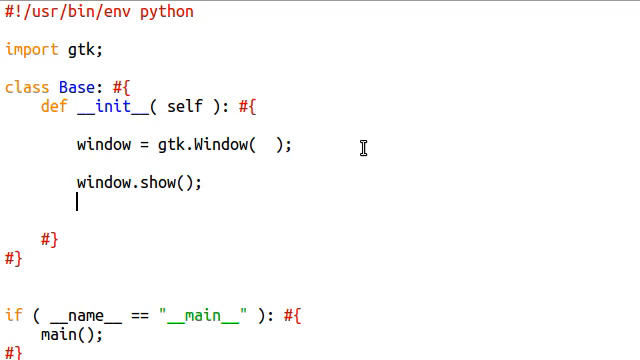
type("gtk.main();")
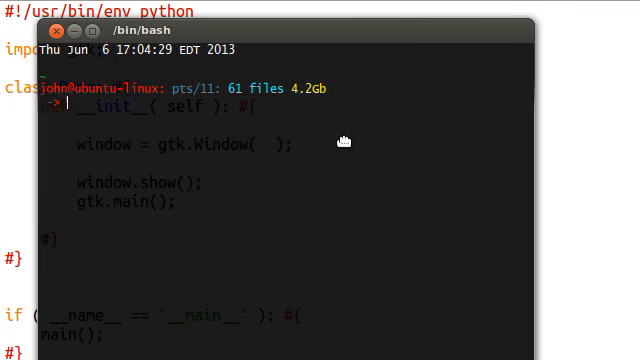
- In the terminal cd into python/gtk_endeavor and run ./main.py
type("cd")
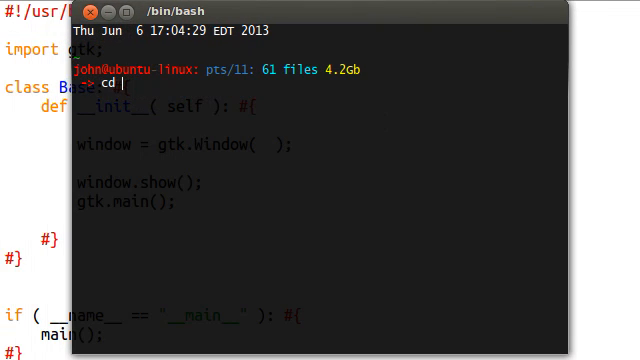
key("Return")
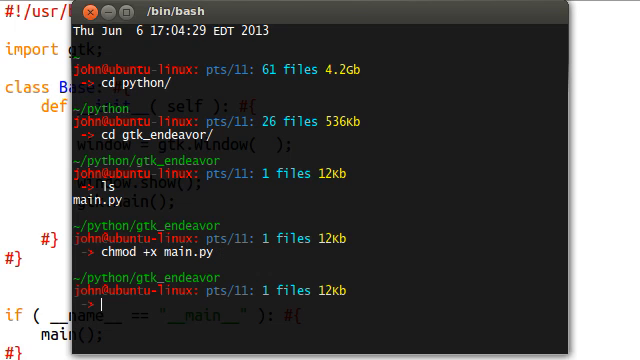
type("./main.py")
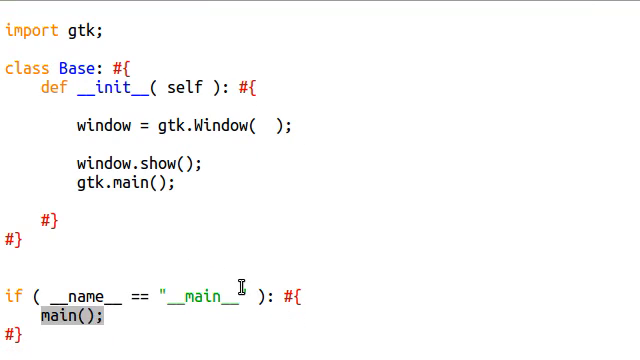
- Replace main(); with root = Base(); and rerun the script without the NameError
type("root")
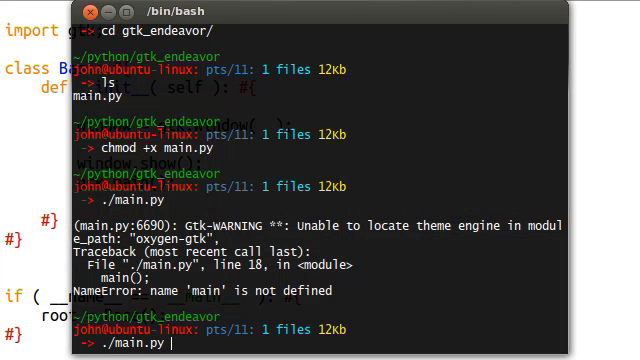
key("Return")
type("fff  sdvmasd'lv  .,sdfjl aisfw e")
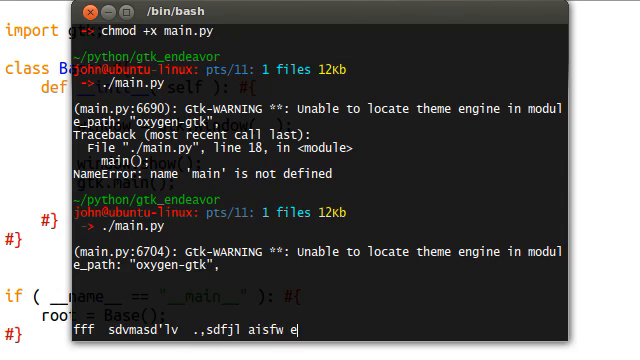
scroll("down", 3)
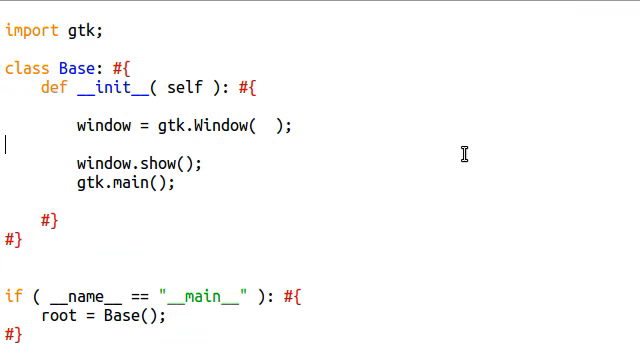
key("Return")
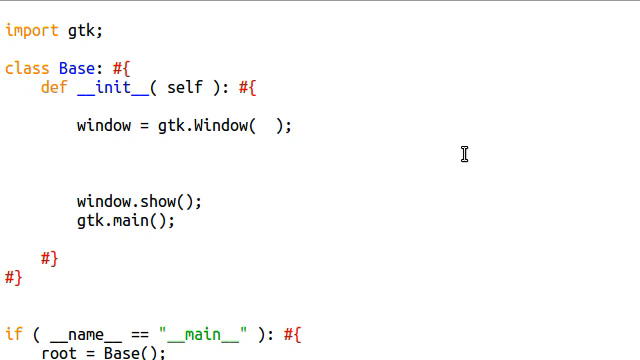
- Start a window.connect("") call on the empty line in __init__
left_click(82, 162)
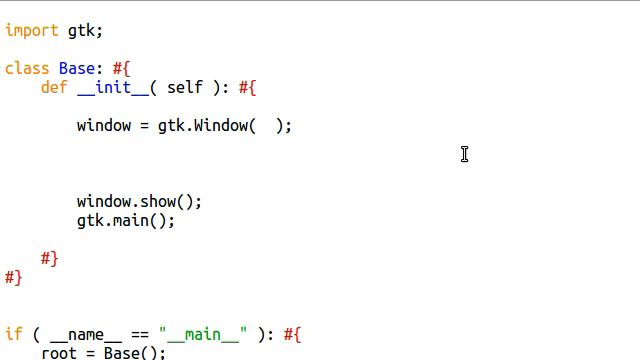
type("wind")
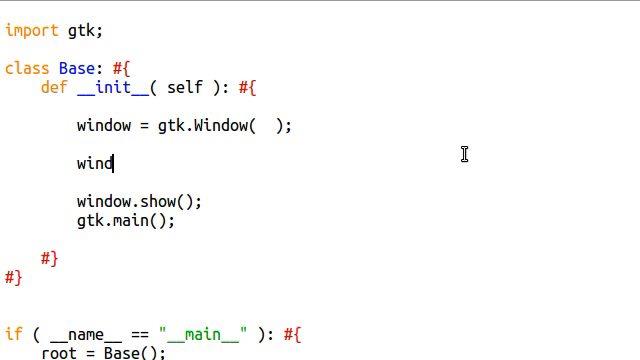
type("ow.")
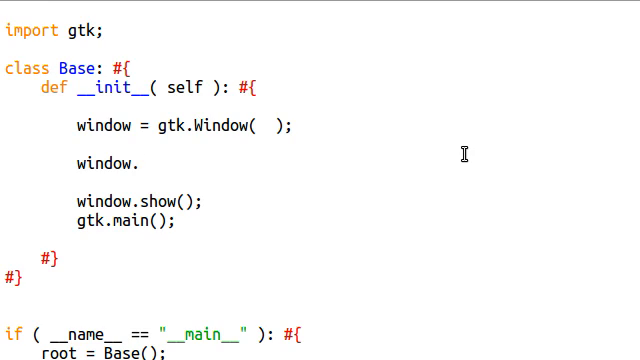
left_click(142, 160)
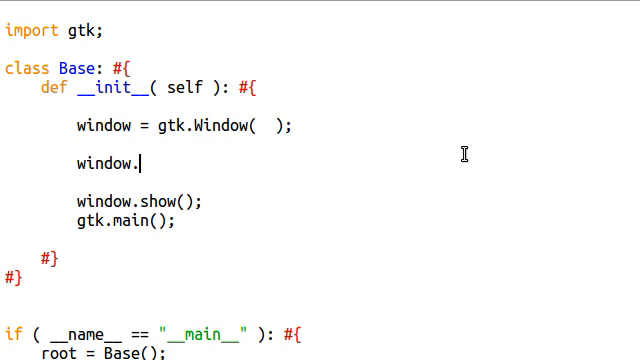
type("conned")
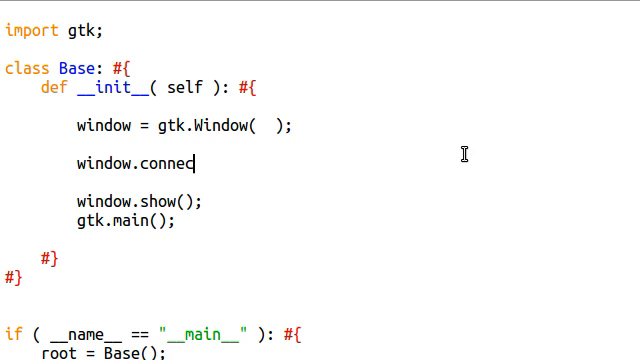
type("ct()")
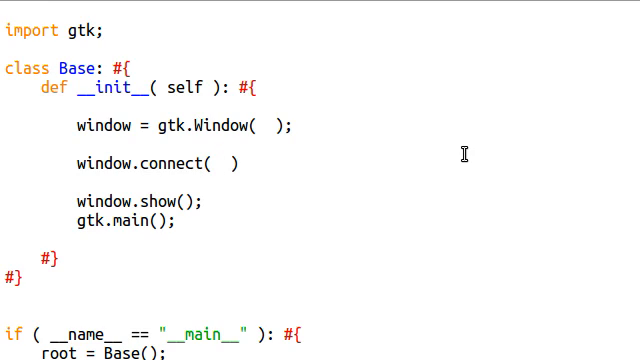
type("\"\"")
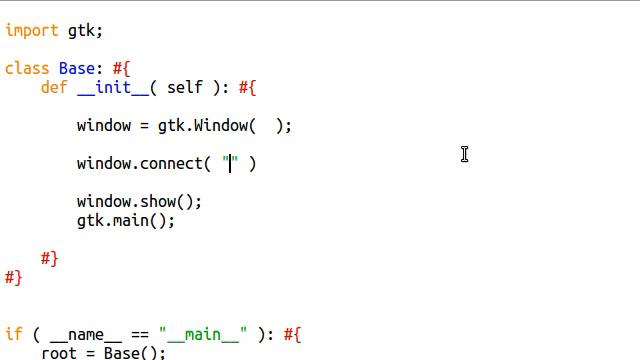
mouse_move(480, 214)
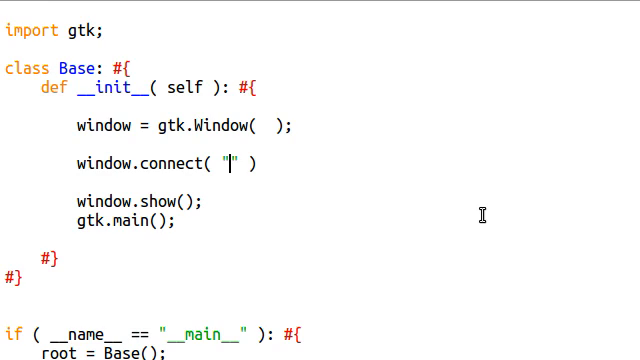
- Connect the "destroy" signal to exit as a plain function name, not exit()
type("destroy")
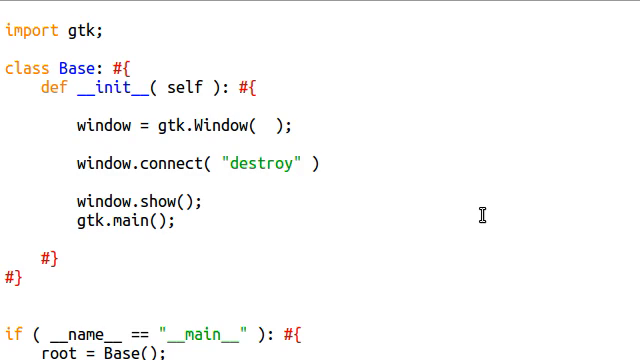
type(",")
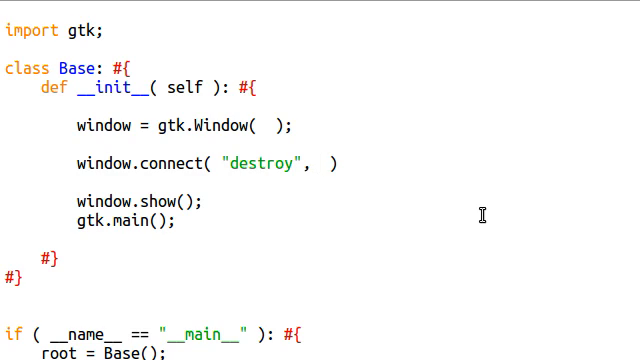
type("e")
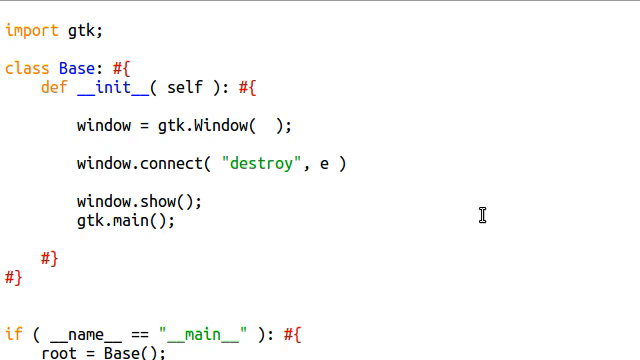
type("xit()")
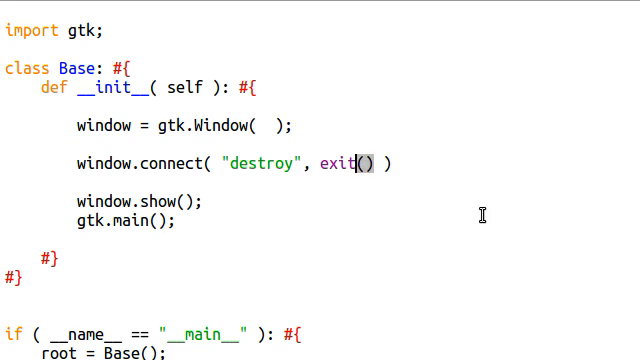
key("Backspace")
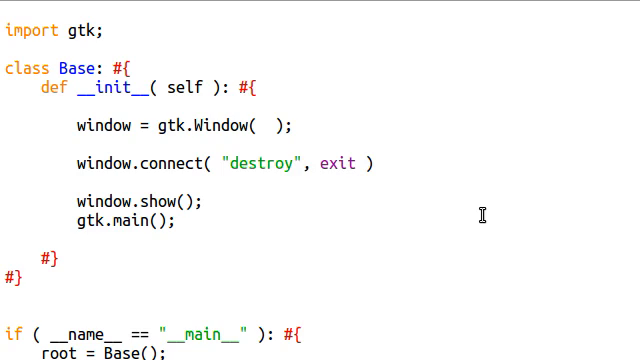
left_click(232, 164)
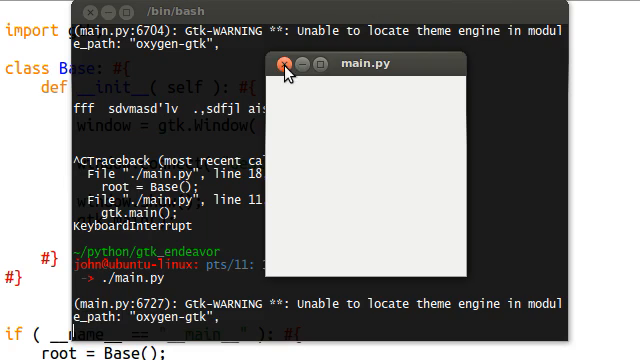
- Close the running main.py window so the script ends and prints the gtk.Window object
left_click(288, 64)
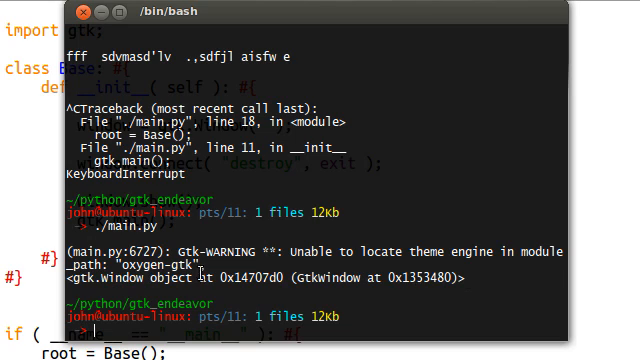
mouse_move(356, 270)
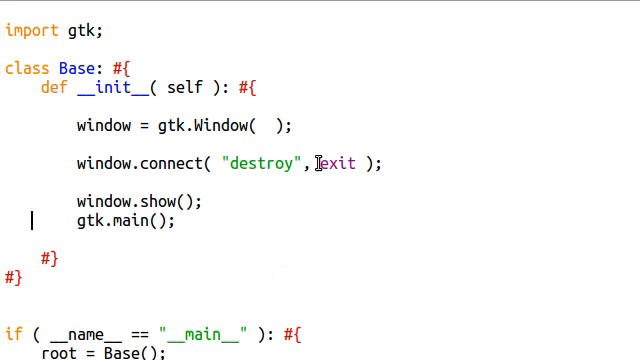
- Try exit, 0 as the destroy handler, then replace it with gtk.main_quit
double_click(338, 164)
type(", ")
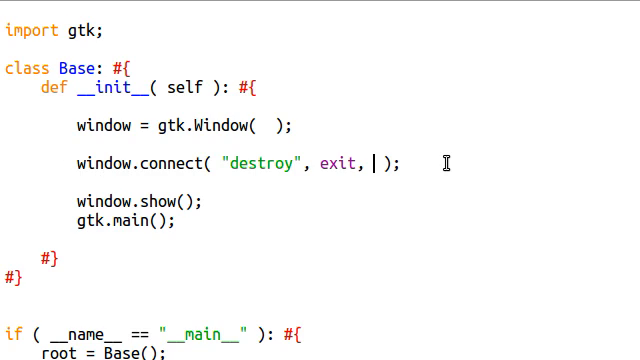
key("BackSpace")
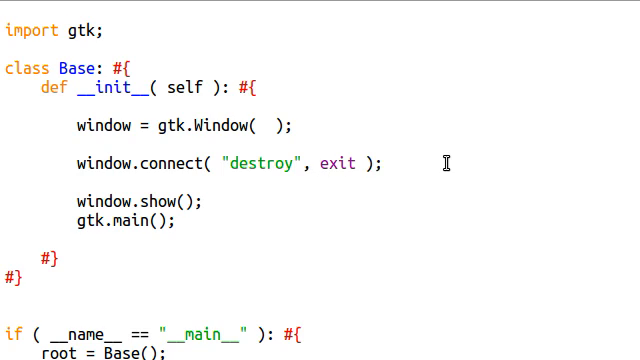
type(", 0")
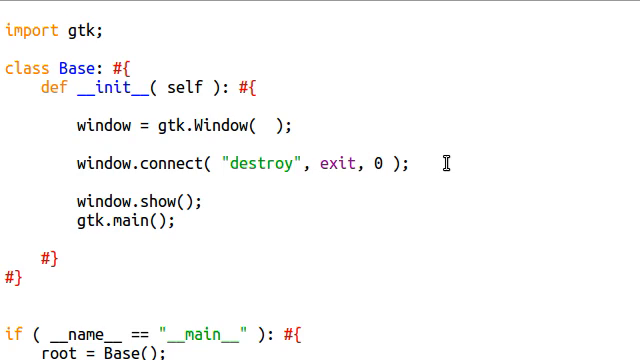
double_click(380, 164)
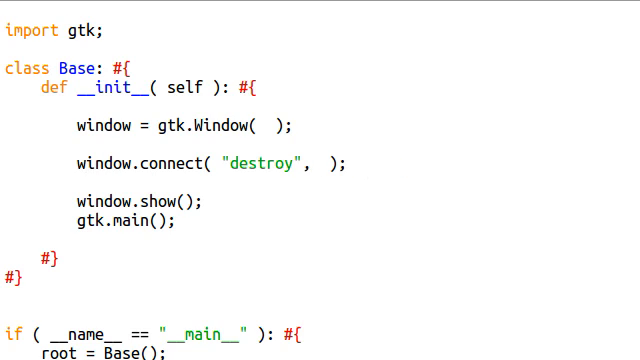
type("gtk.main")
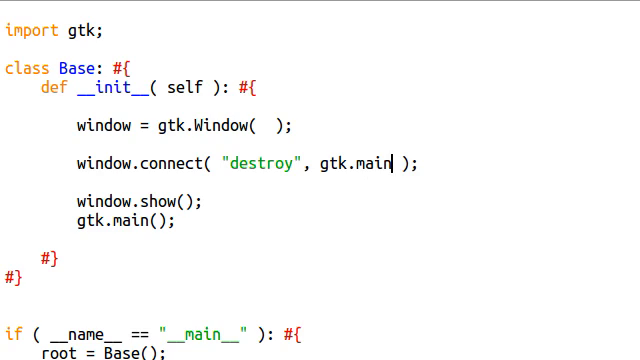
type("_quit")
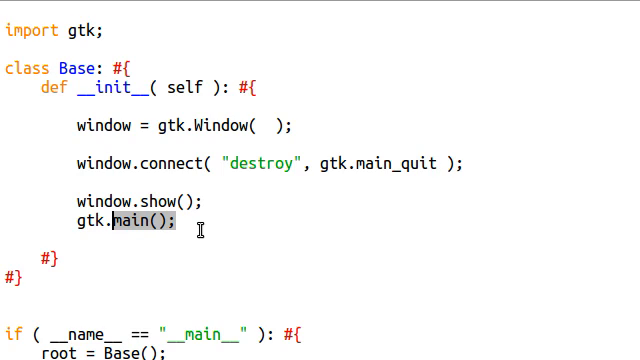
mouse_move(284, 204)
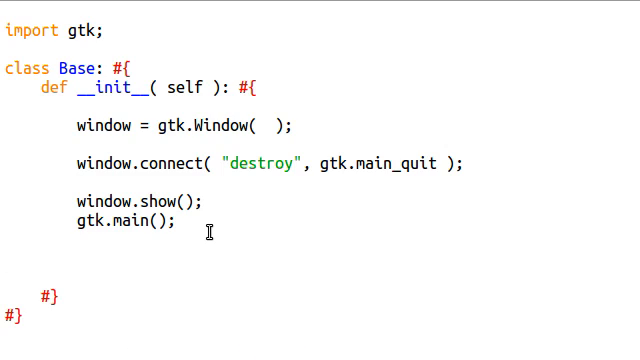
- Begin a procedural_code line below gtk.main()
type("pro")
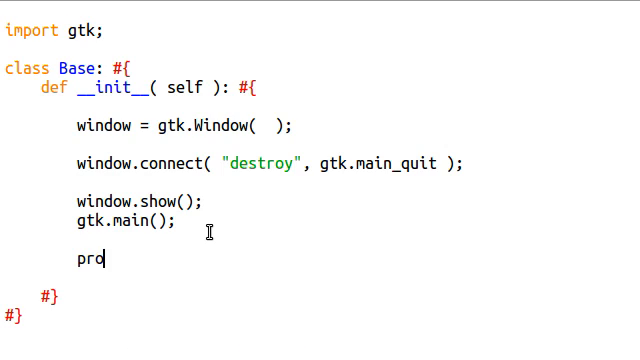
type("cedural_code")
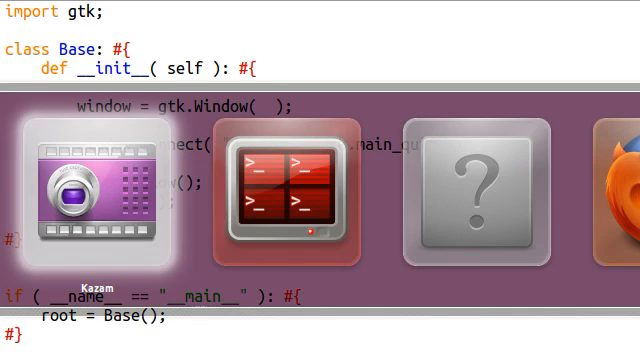
- Switch to Terminal and scroll through the earlier main.py run output
left_click(290, 190)
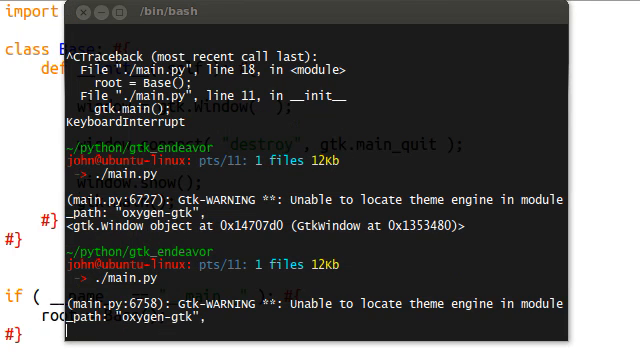
scroll("down", 3)
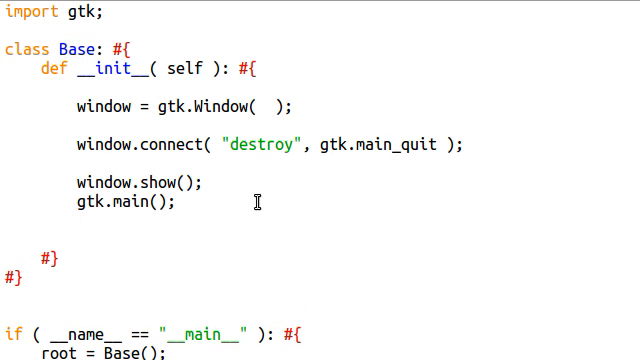
- Add print "That's all, folks!" after gtk.main(), run main.py and close its window
type("print \"\"")
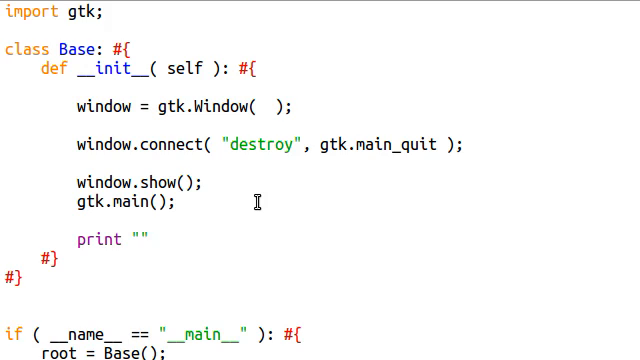
type("That's alkl")
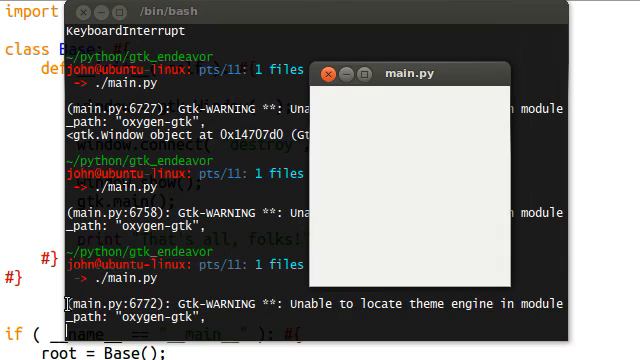
left_click(322, 72)
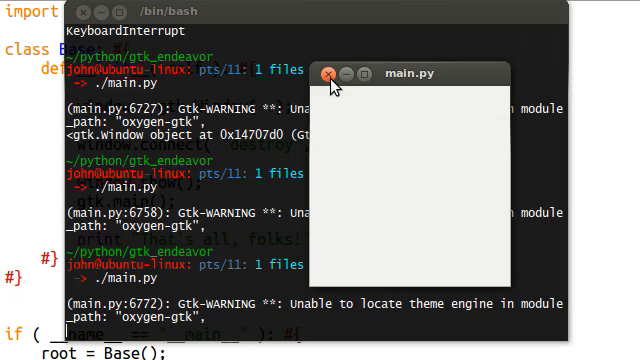
left_click(324, 74)
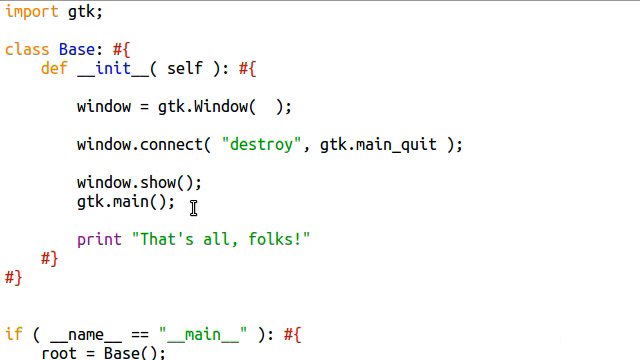
- Select the "That's all, folks!" print line to remove it from main.py
double_click(120, 206)
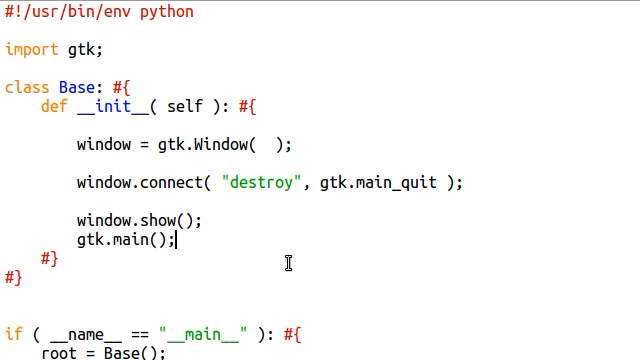
mouse_move(232, 210)
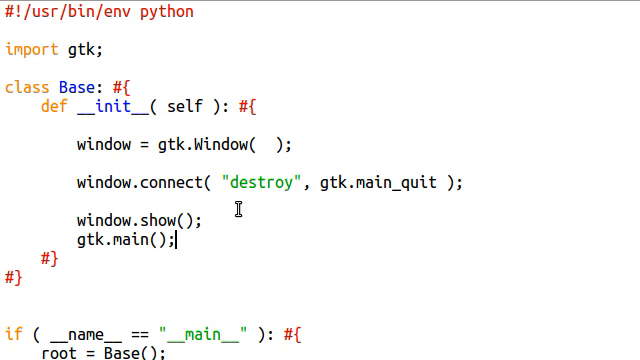